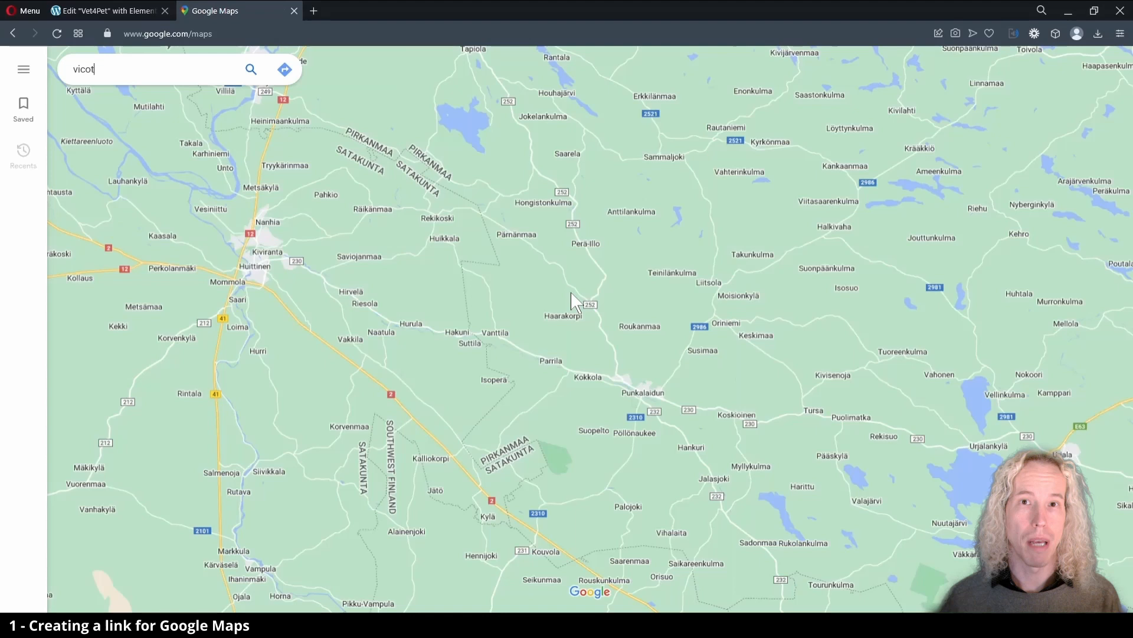
- Find Victoria Street, London in Google Maps and copy its share link
type("Victoria Street")
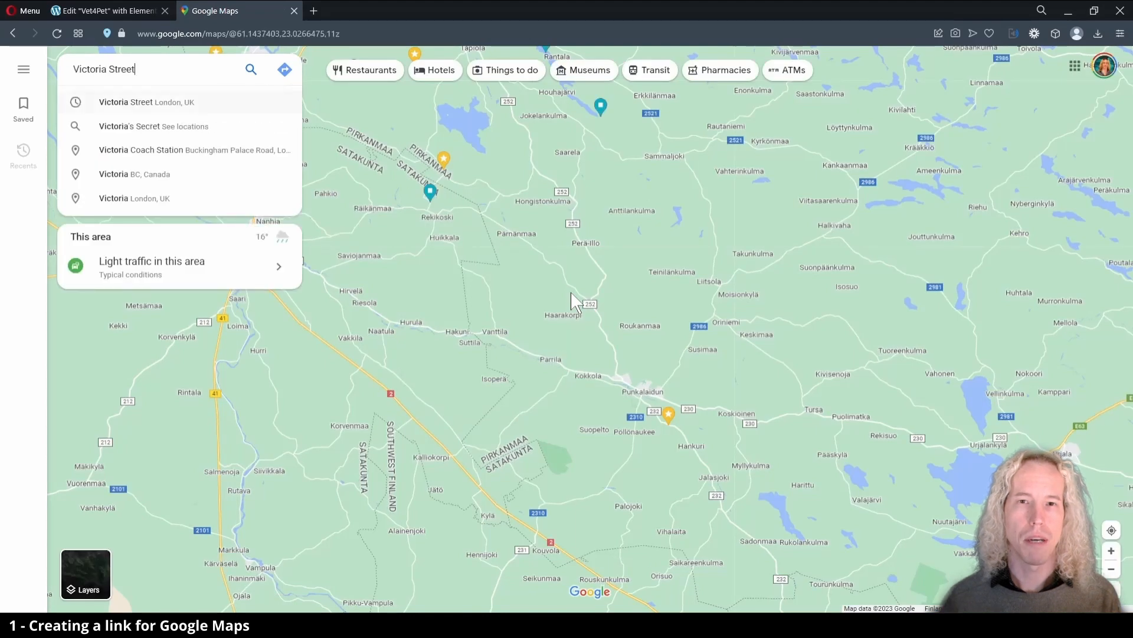
left_click(145, 102)
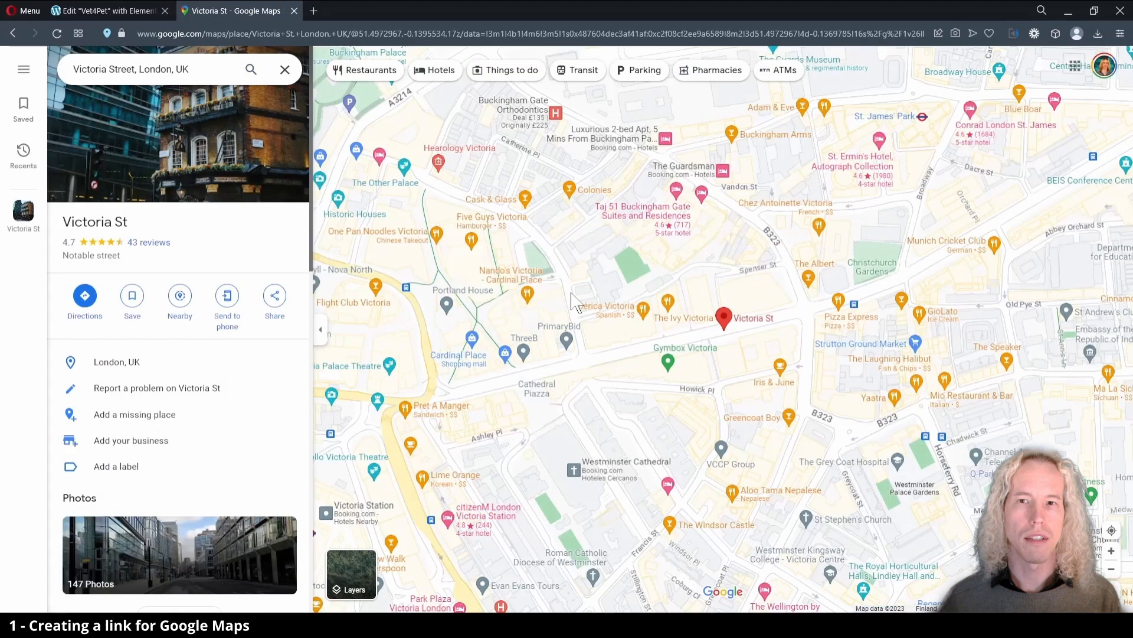
left_click(274, 296)
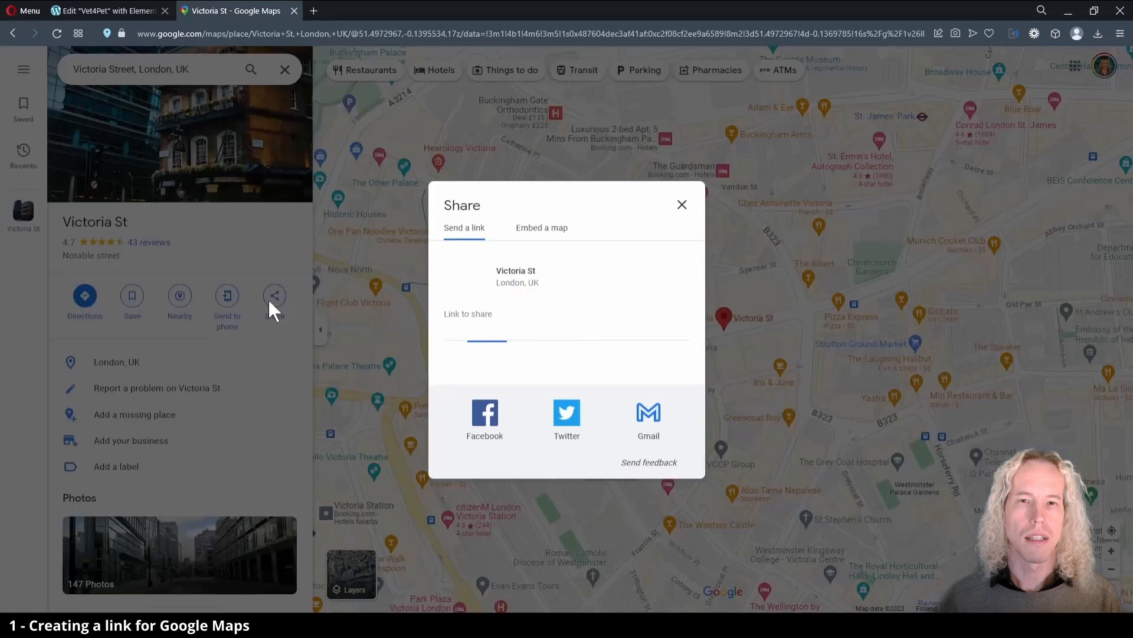
left_click(667, 333)
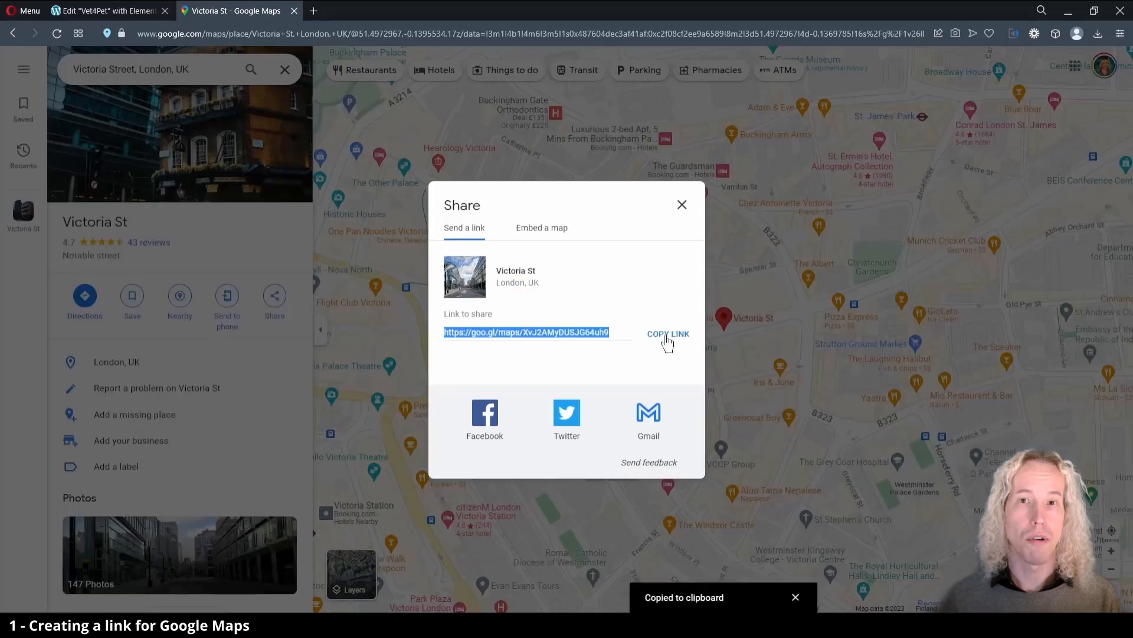
- Paste the Maps URL into the Victoria St button's Link and reveal its link options
left_click(105, 10)
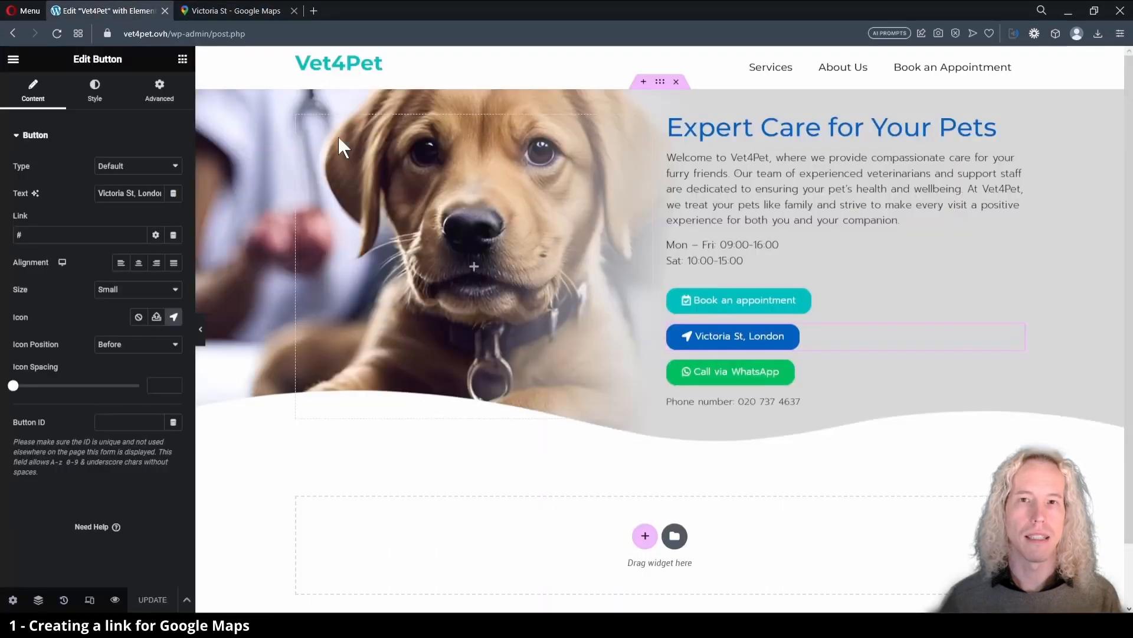
left_click(80, 234)
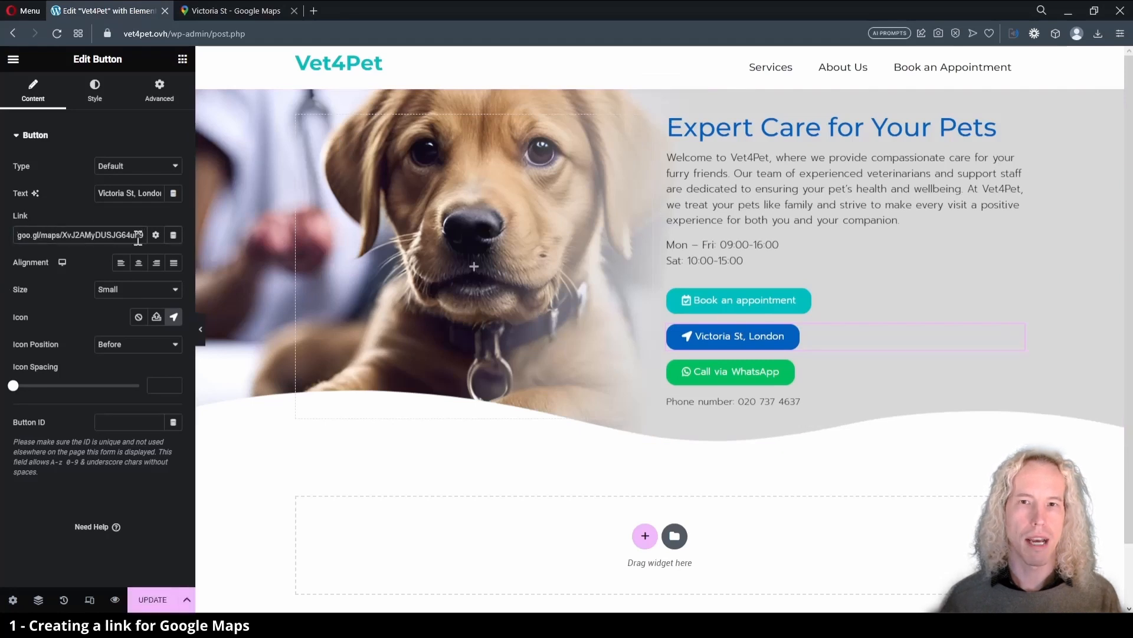
left_click(155, 235)
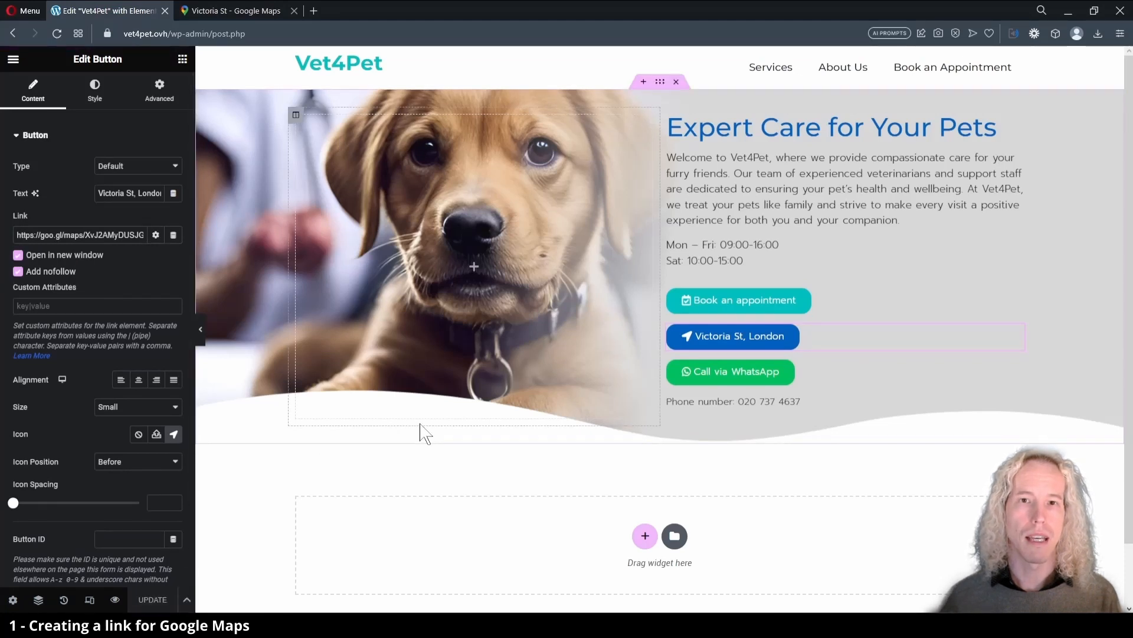
mouse_move(729, 372)
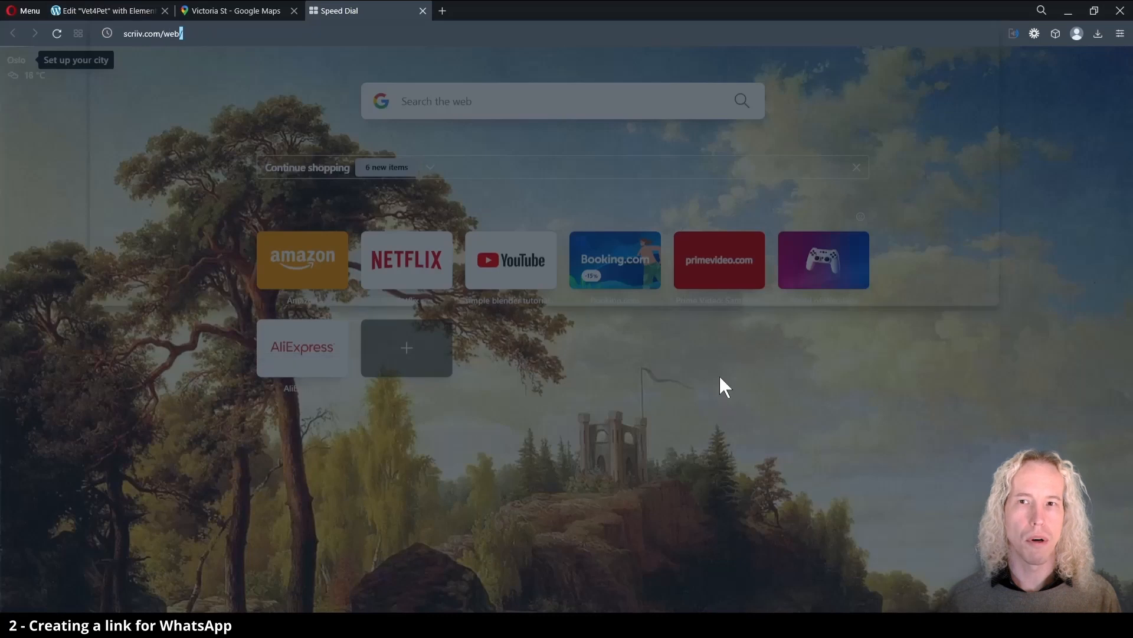
- Load the Scriiv web design support page, scroll to the WhatsApp link instructions, return to Elementor
key("Return")
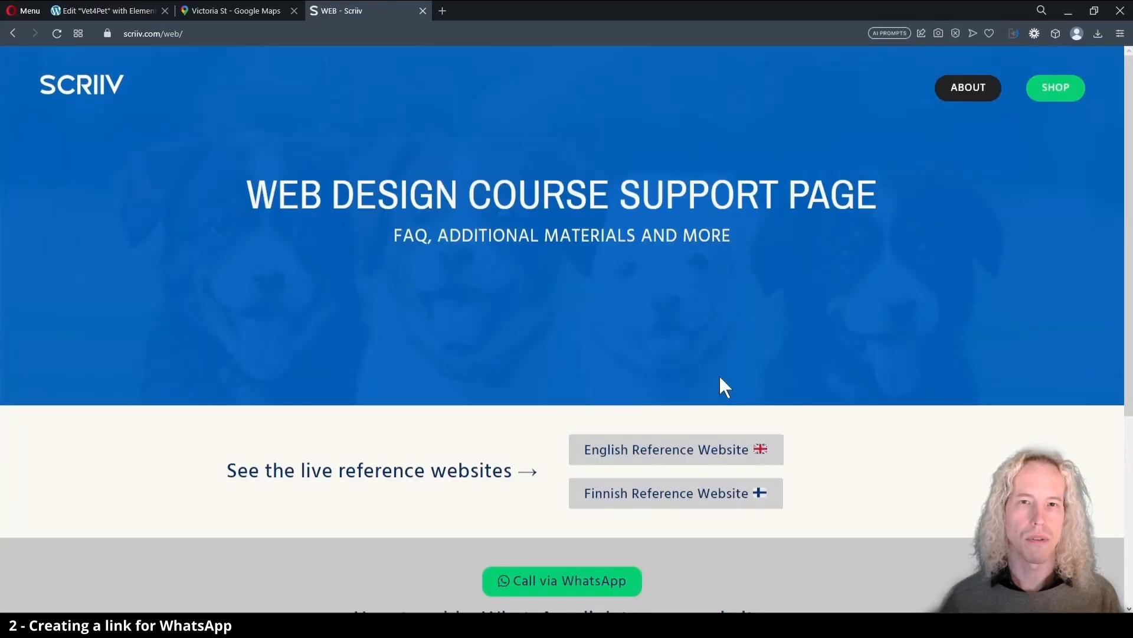
scroll("down", 3)
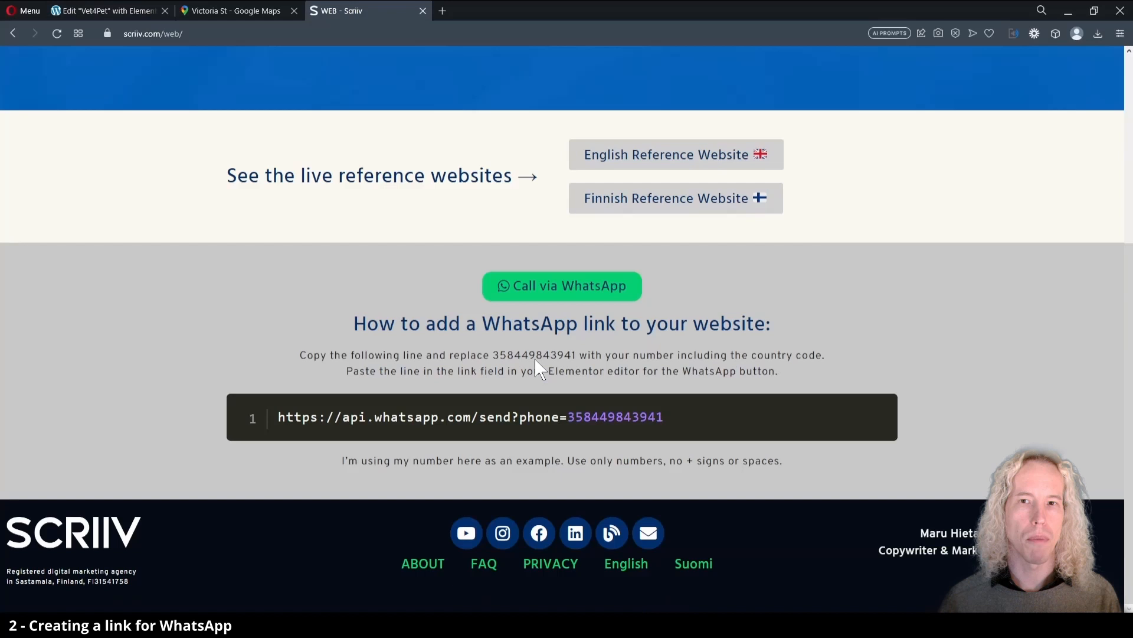
mouse_move(546, 340)
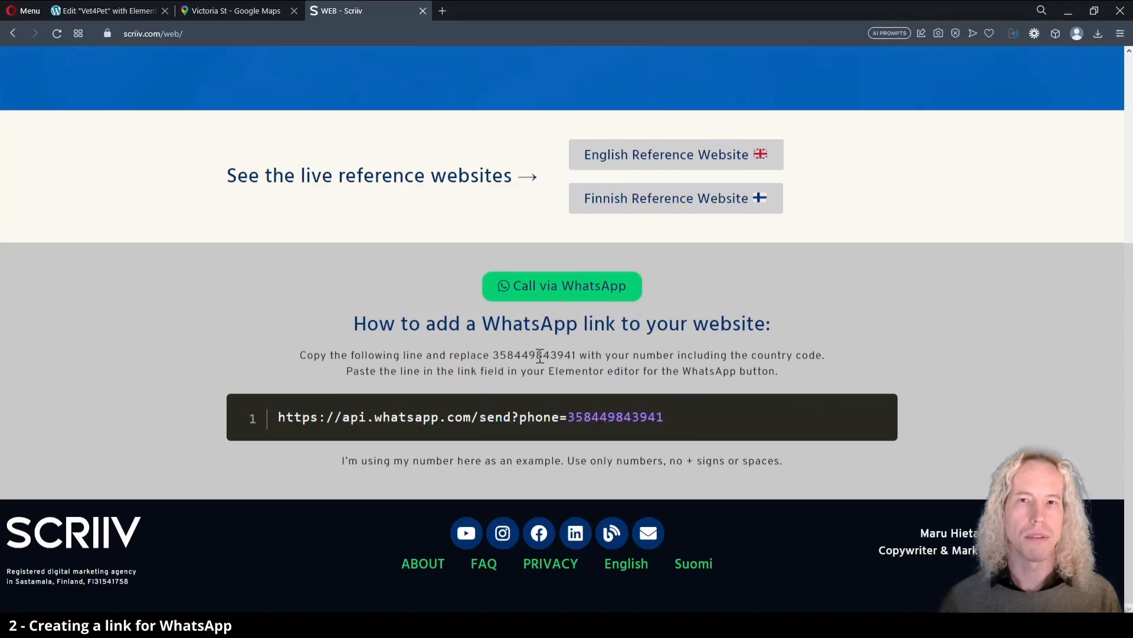
left_click(105, 10)
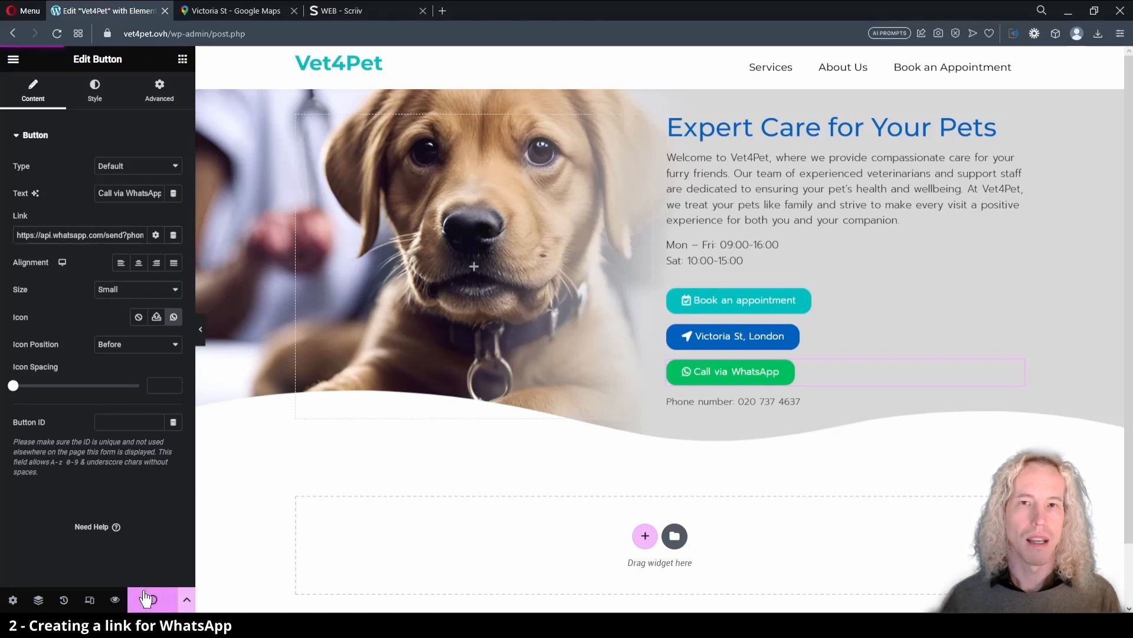
- Update the Vet4Pet page and view the published page from the main menu
left_click(730, 372)
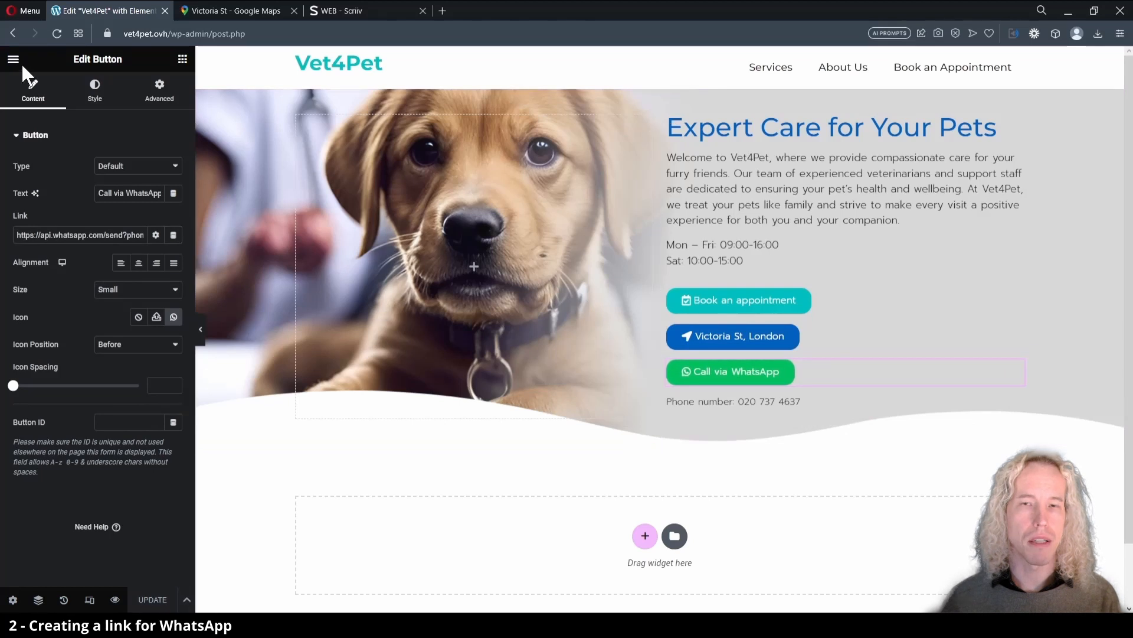
left_click(12, 59)
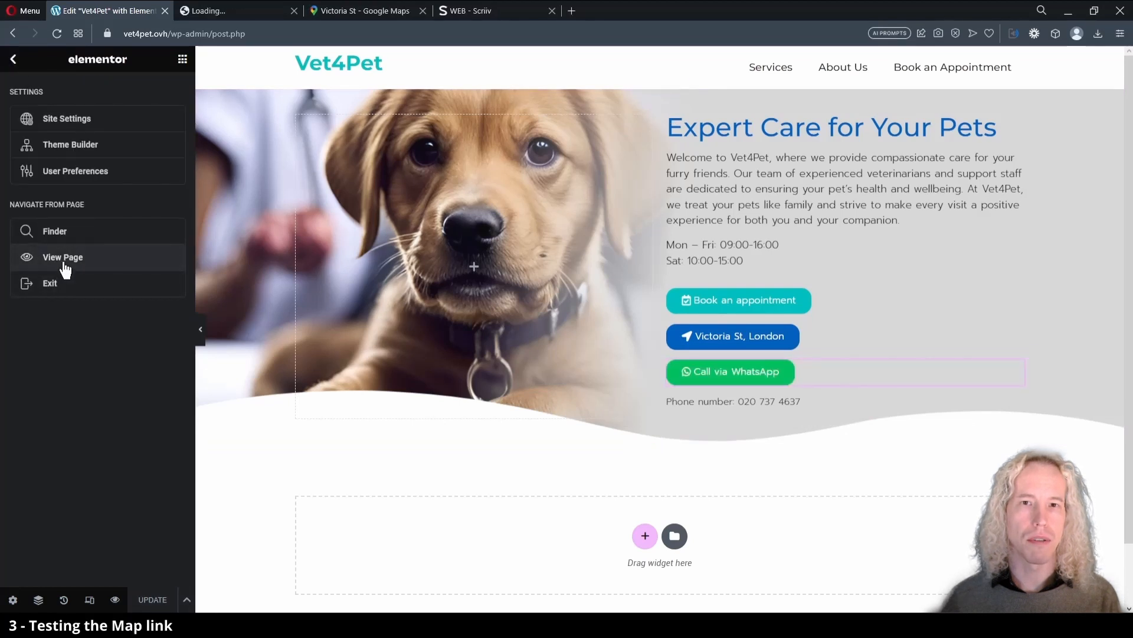
left_click(63, 257)
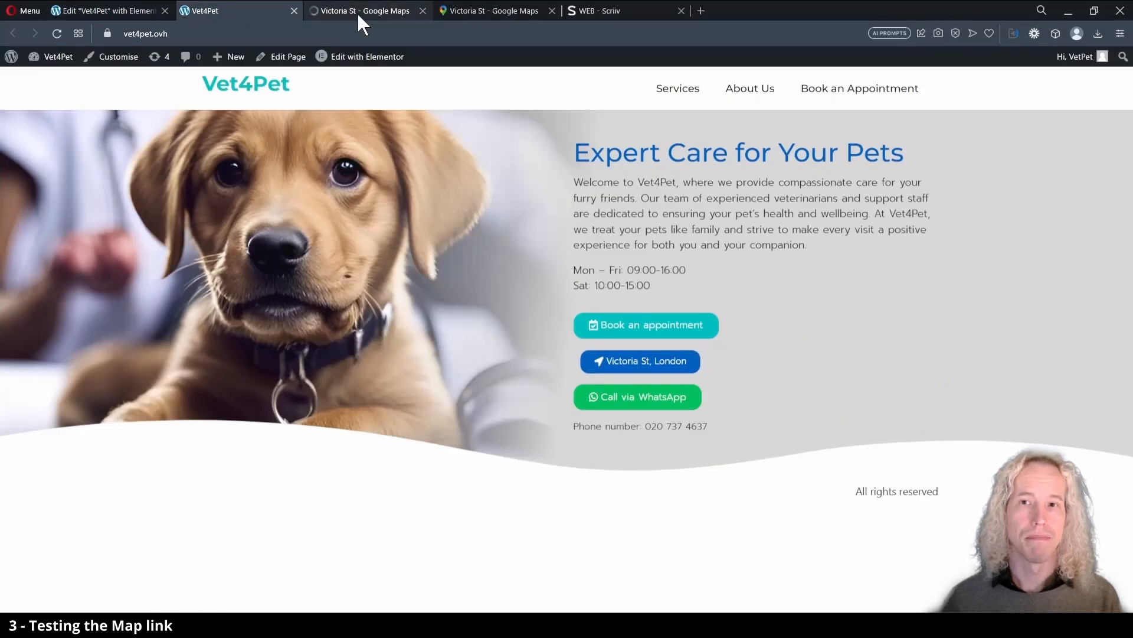
- Confirm the map button opened Victoria St in Maps, then test Call via WhatsApp
left_click(361, 10)
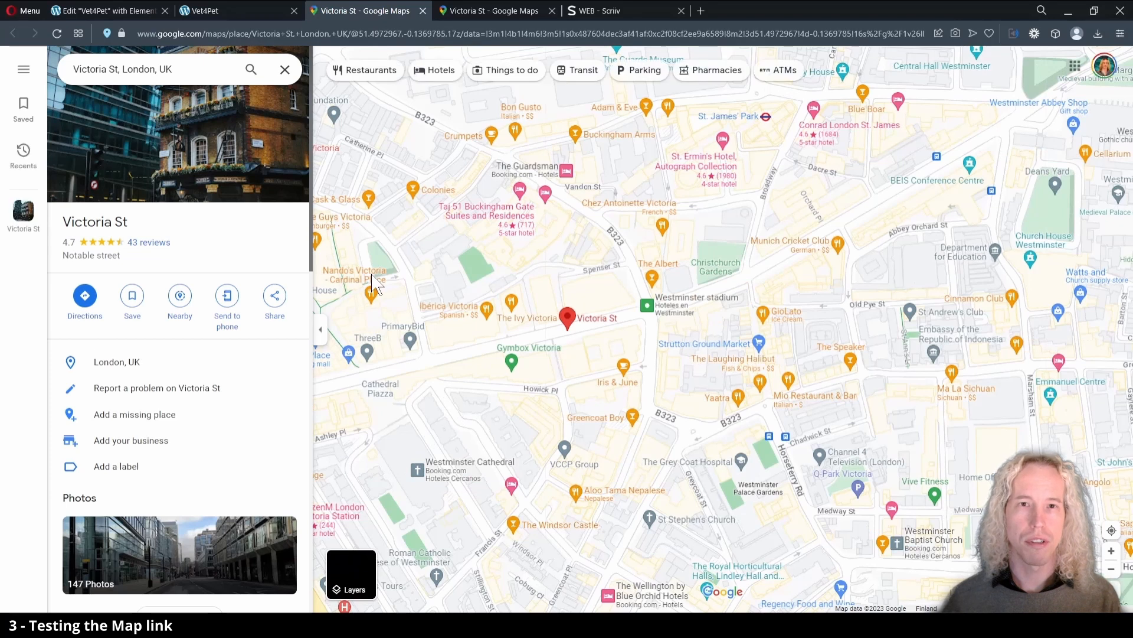
left_click(231, 10)
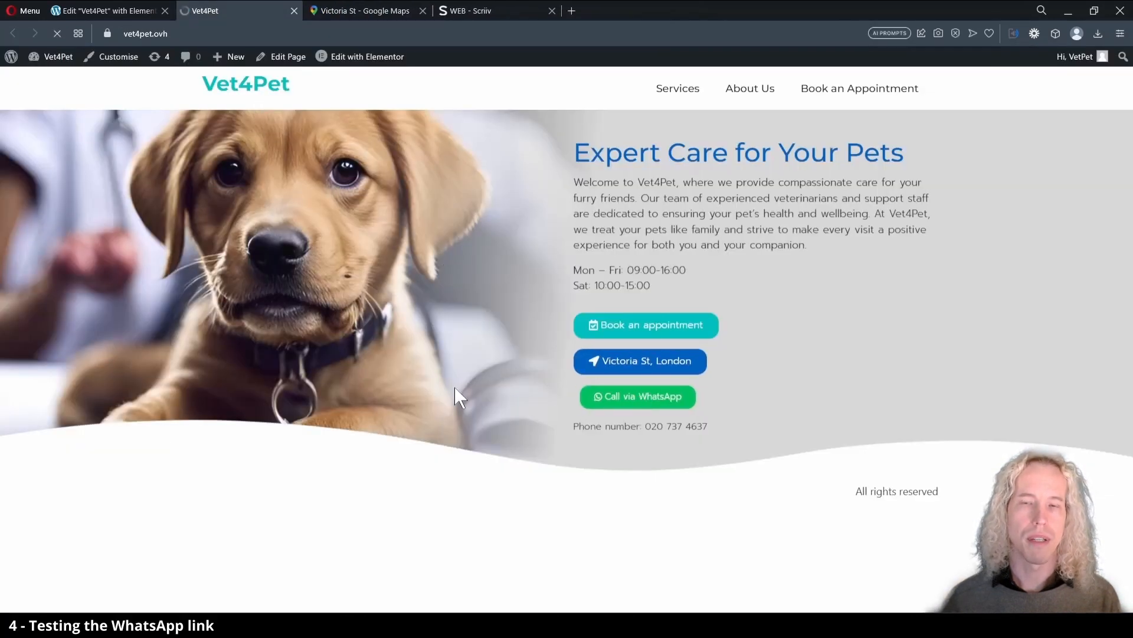
left_click(637, 396)
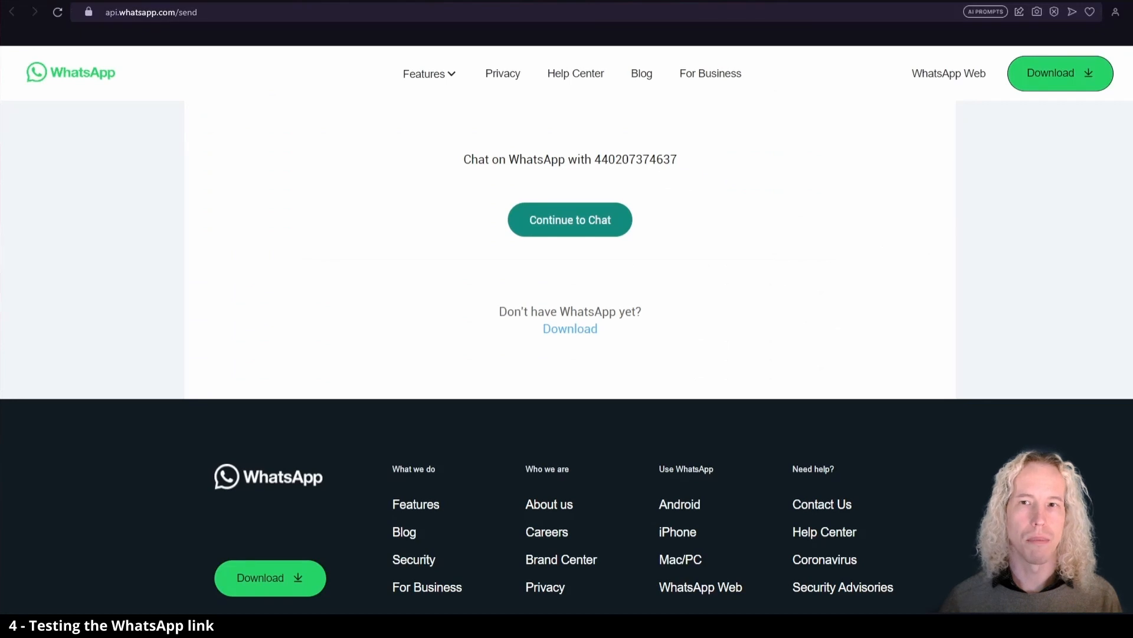
mouse_move(562, 338)
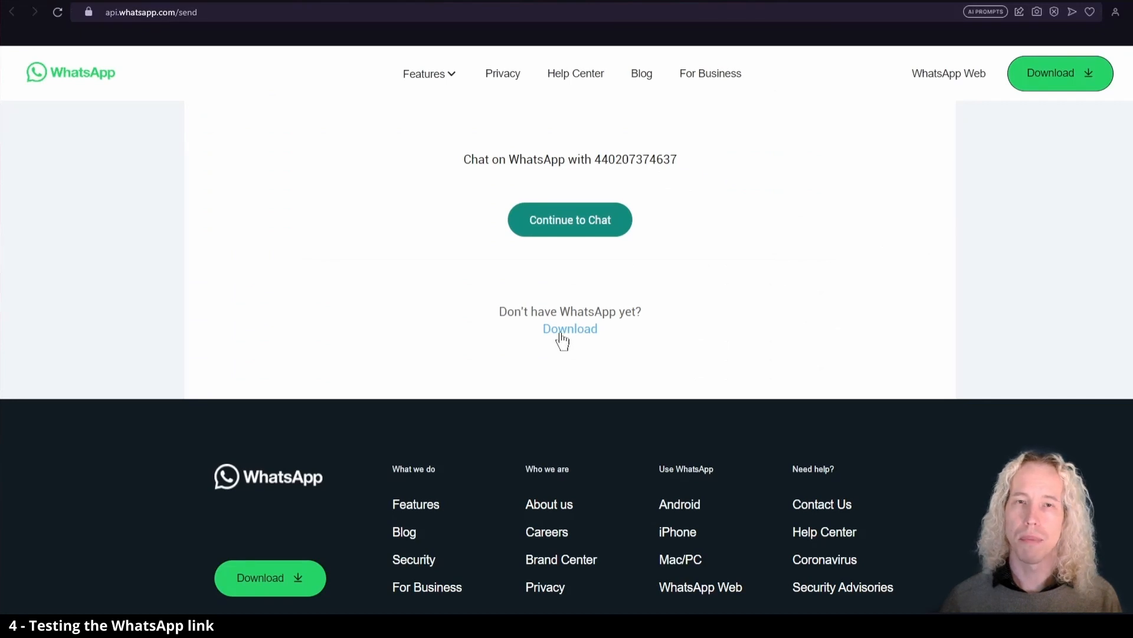
mouse_move(570, 220)
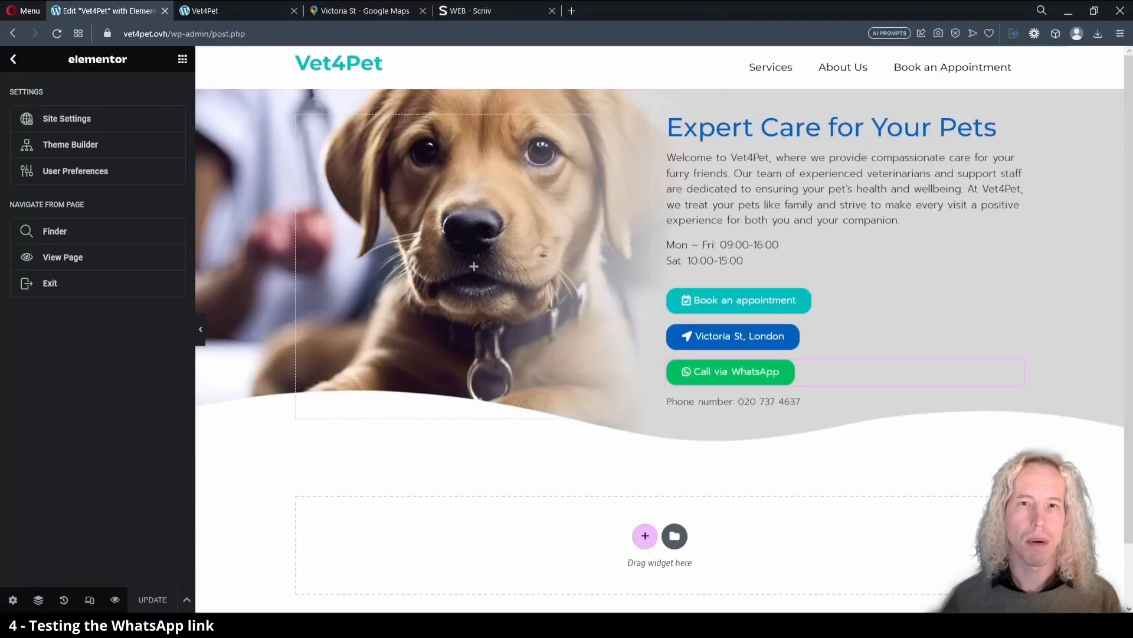
- Set the Call via WhatsApp link to open in a new window with nofollow
left_click(729, 371)
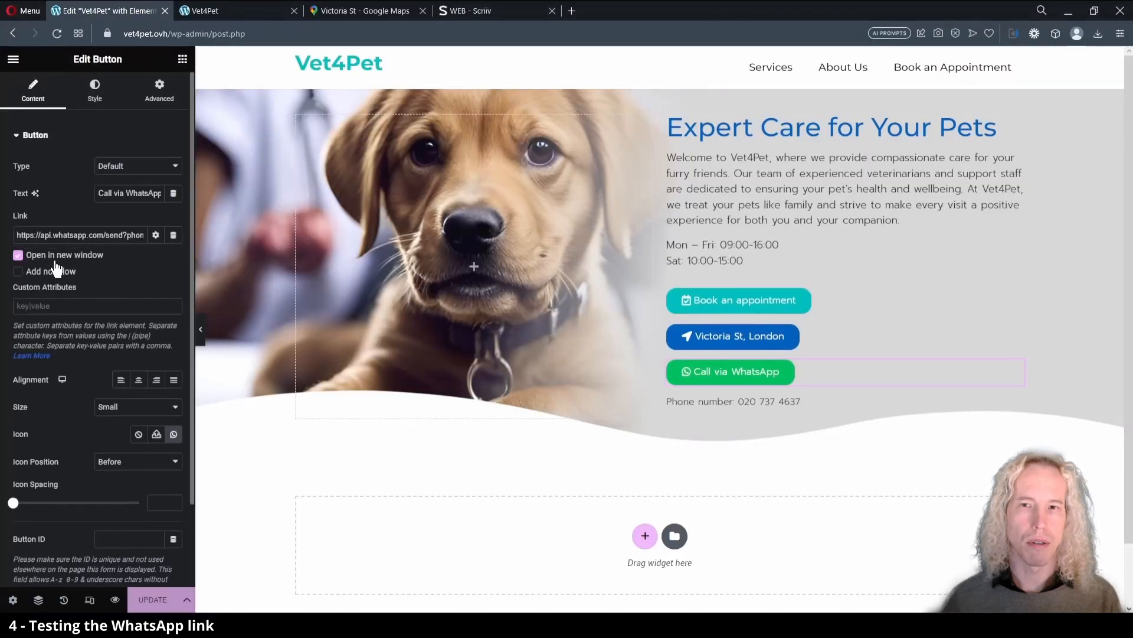
left_click(17, 271)
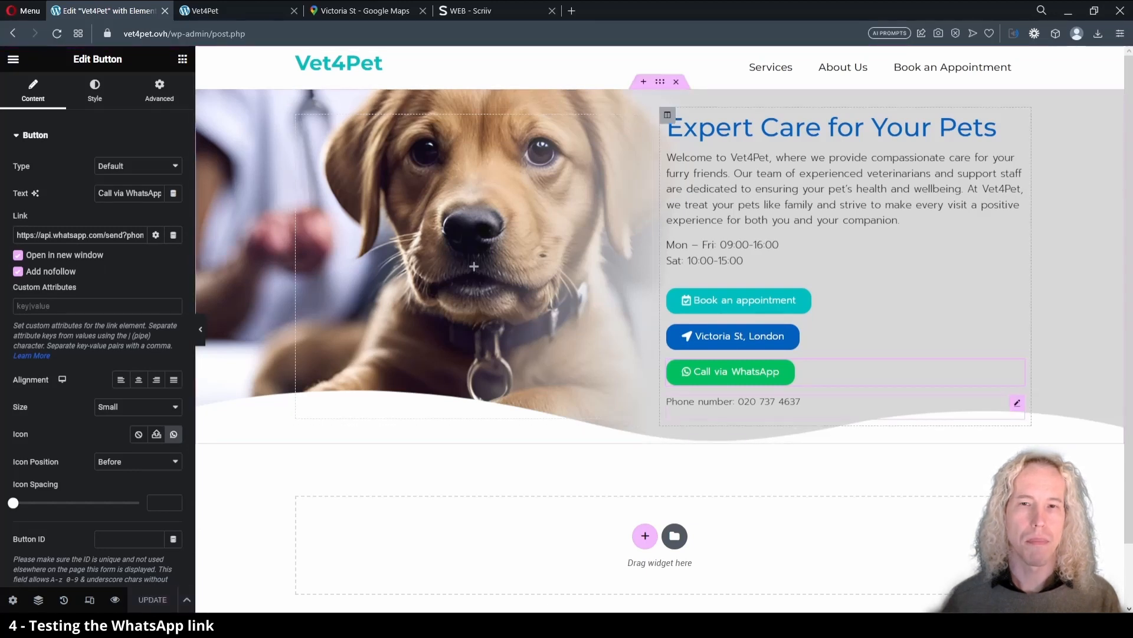
left_click(733, 402)
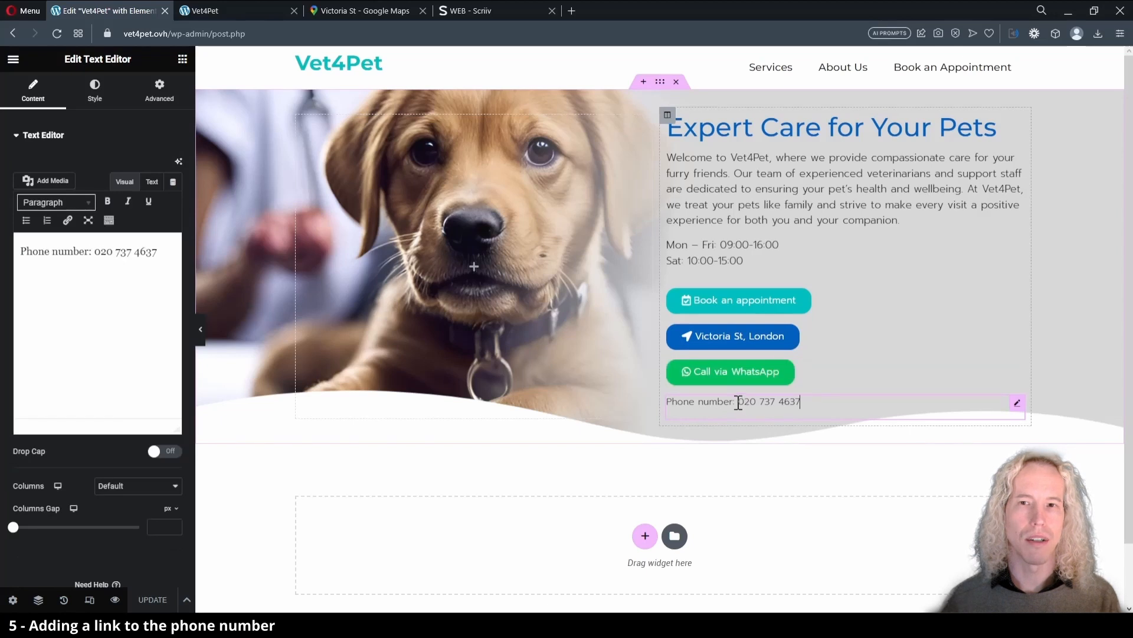
double_click(769, 401)
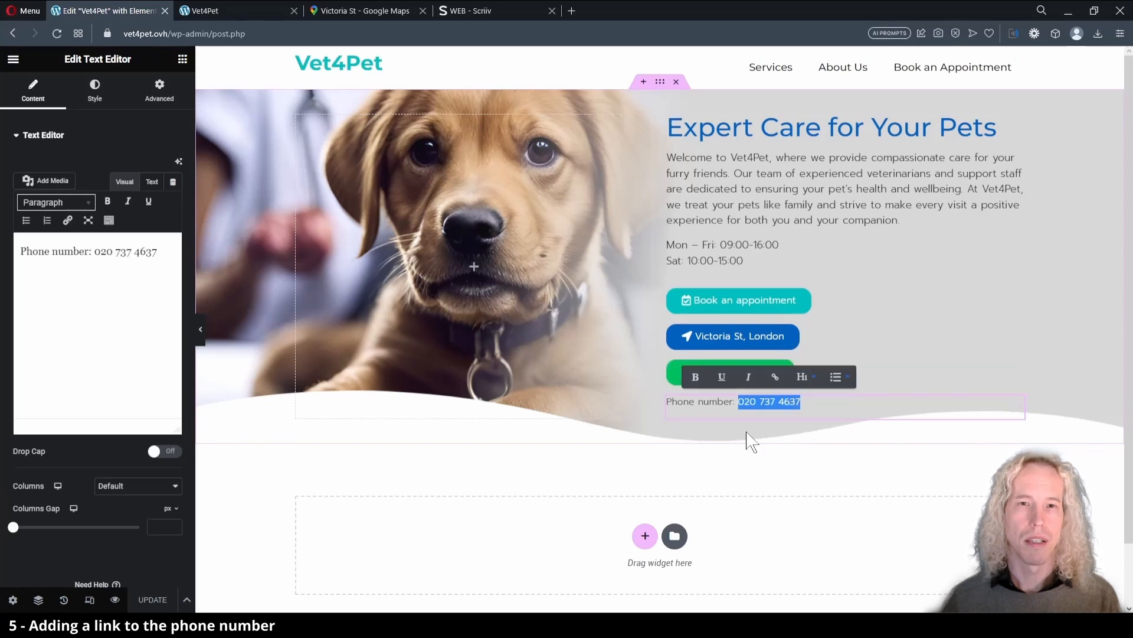
left_click(774, 376)
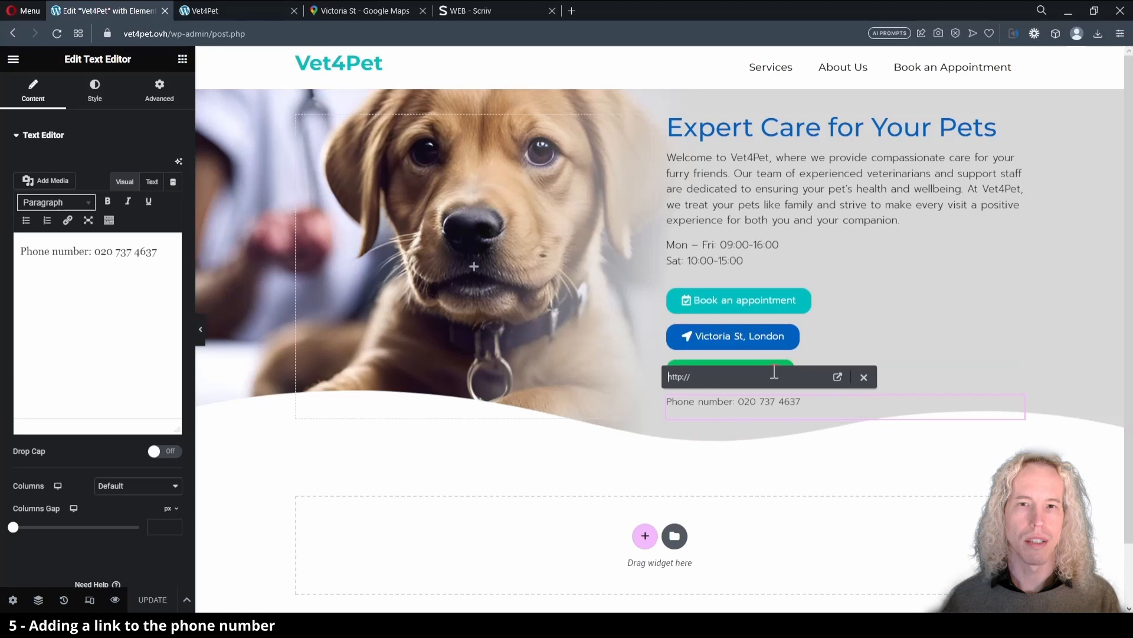
type("tel")
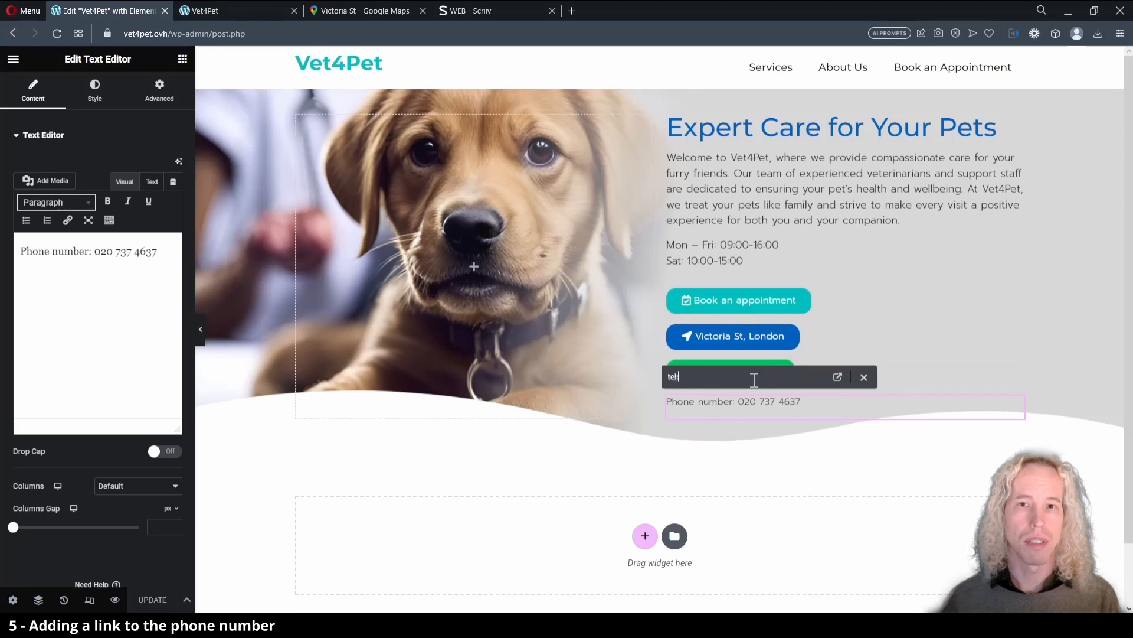
type("020737")
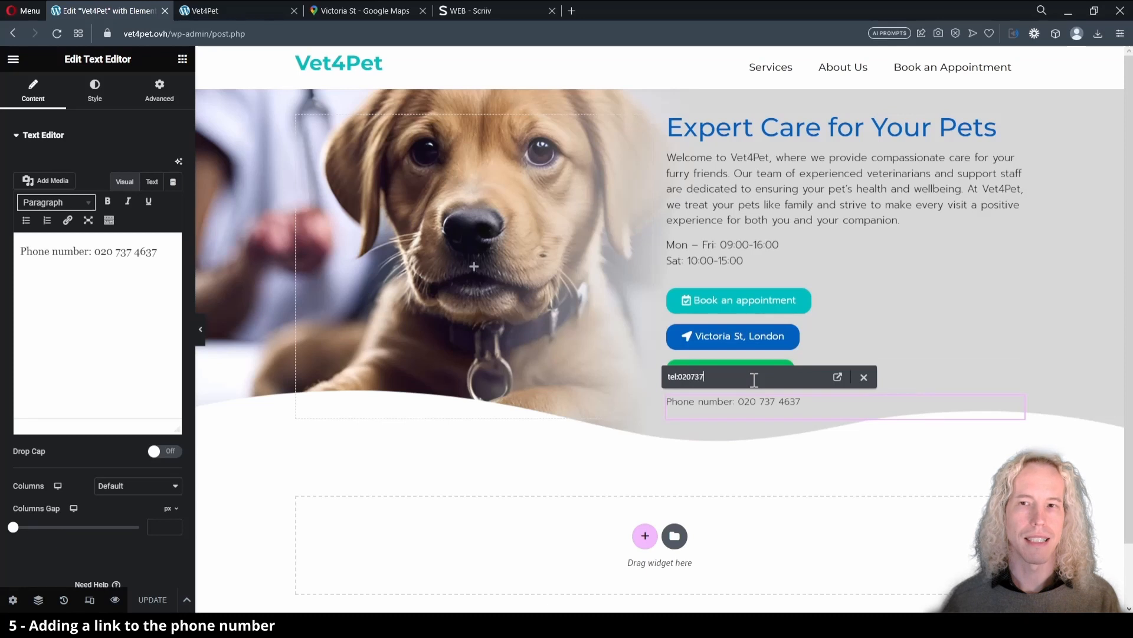
type("463")
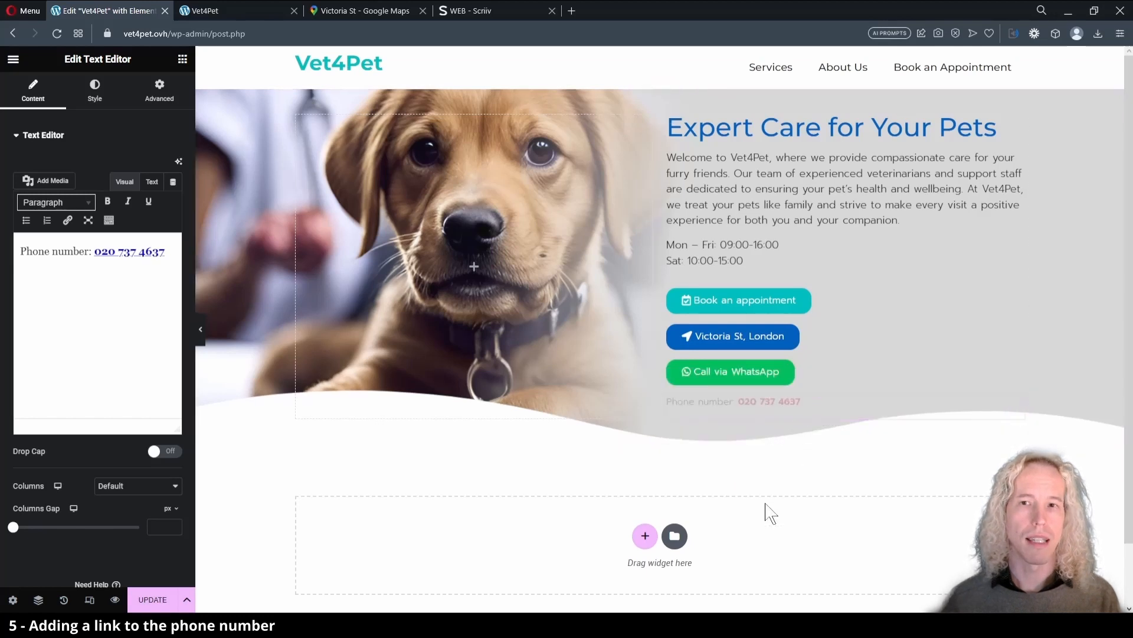
left_click(732, 401)
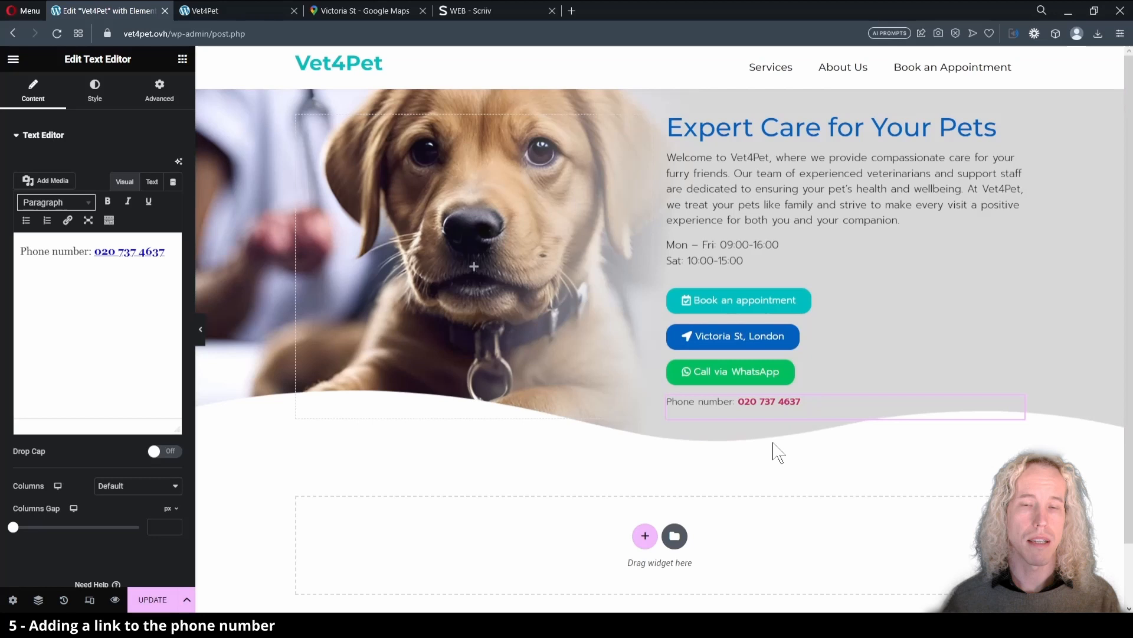
mouse_move(138, 585)
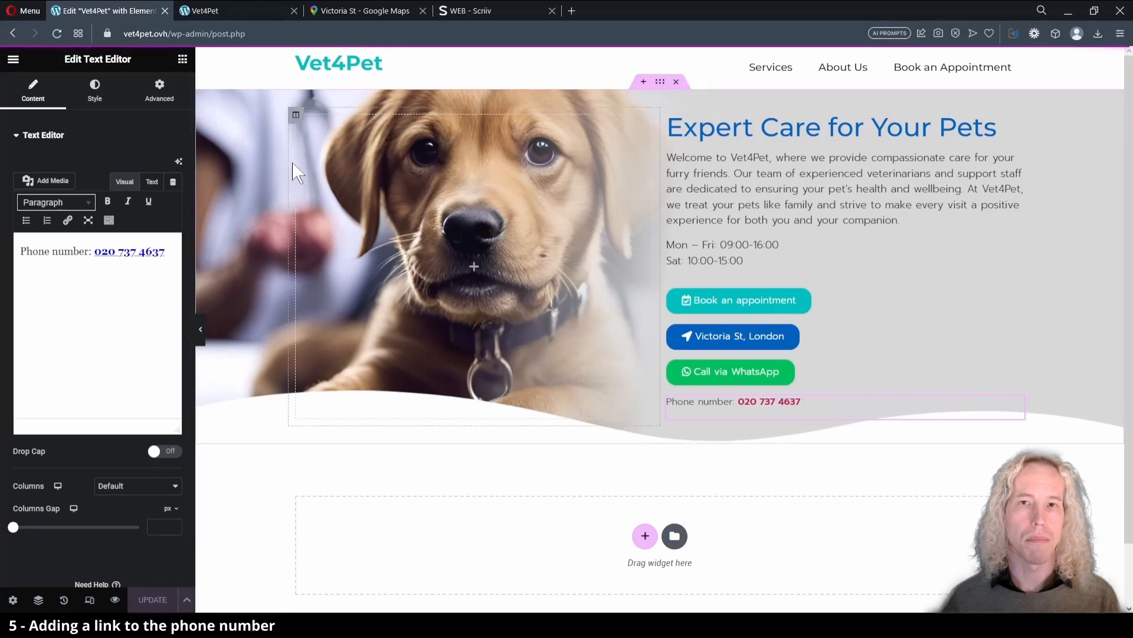
- In Site Settings > Typography, set the link Normal colour to the global Links colour
left_click(12, 59)
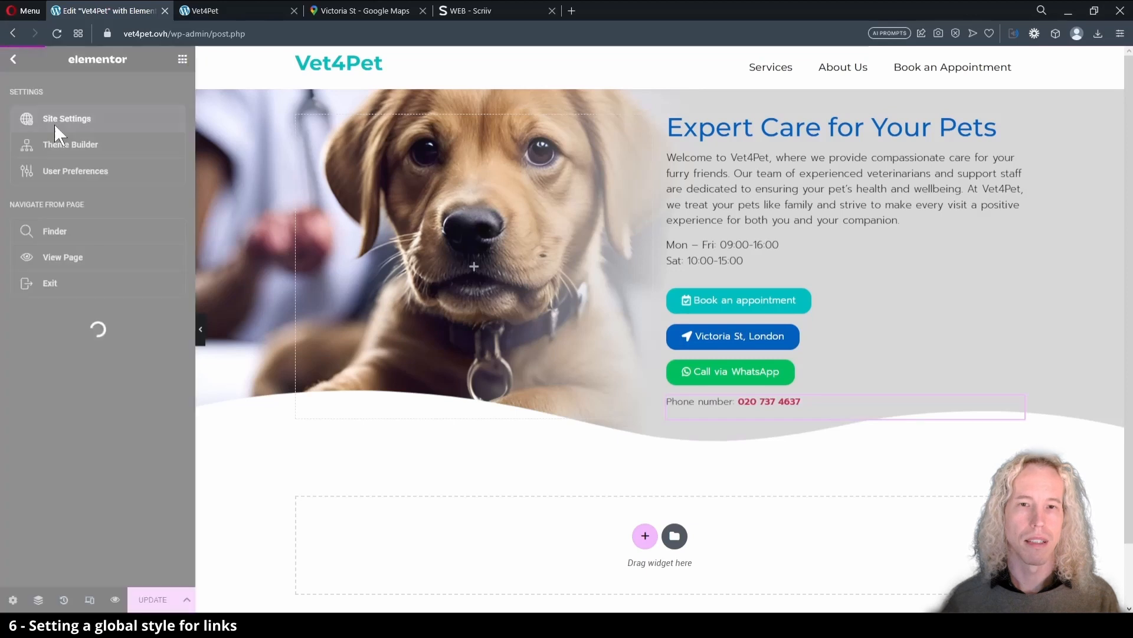
left_click(68, 119)
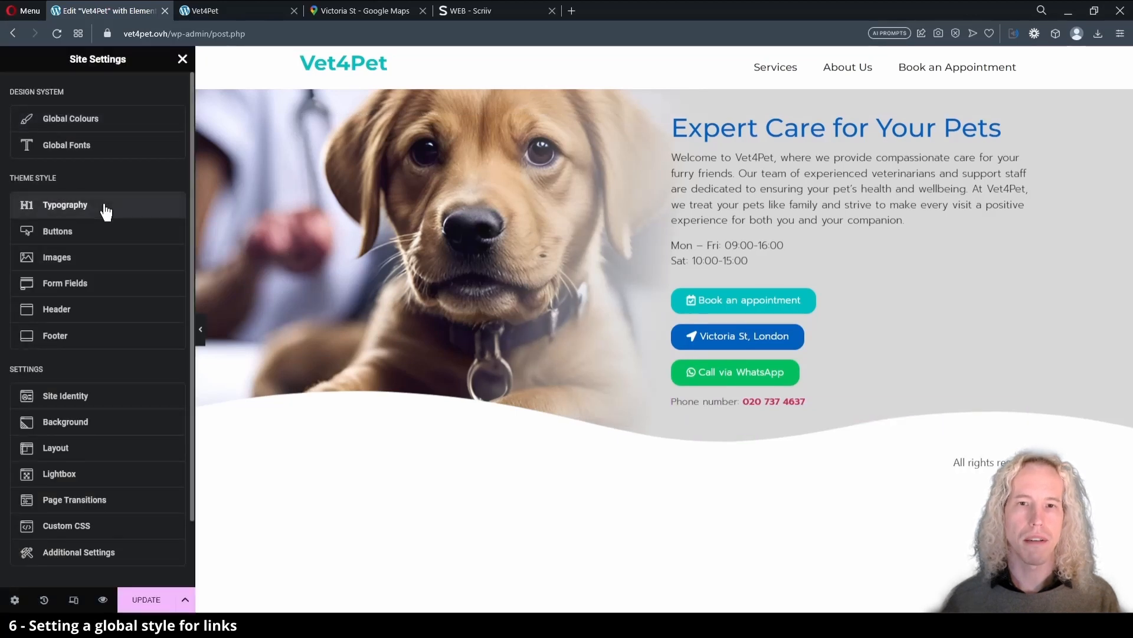
left_click(65, 205)
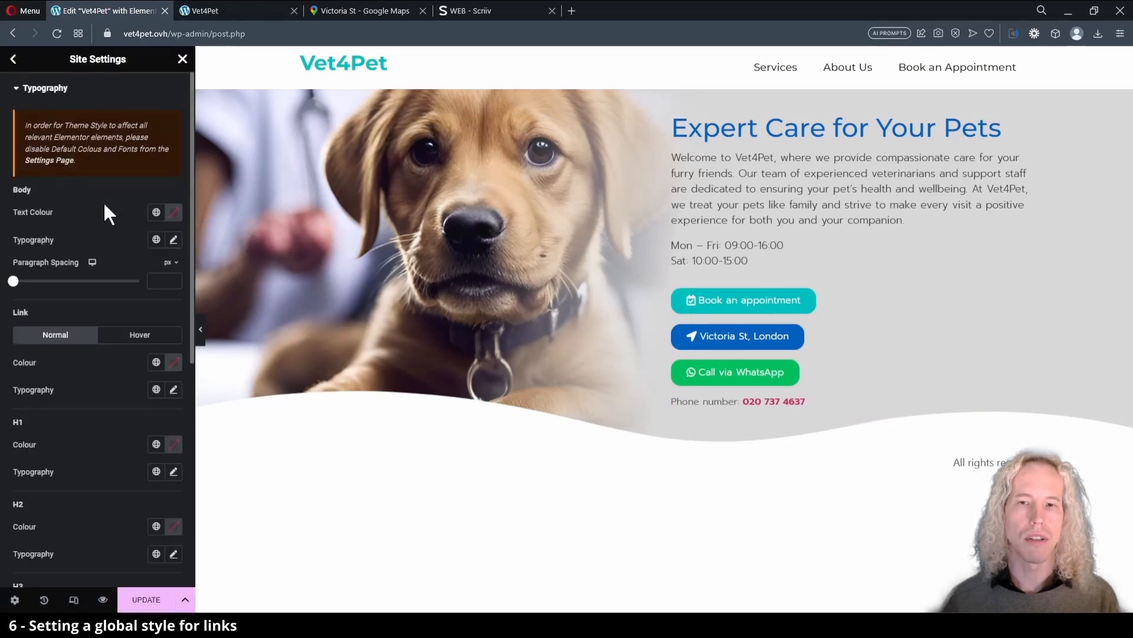
left_click(156, 362)
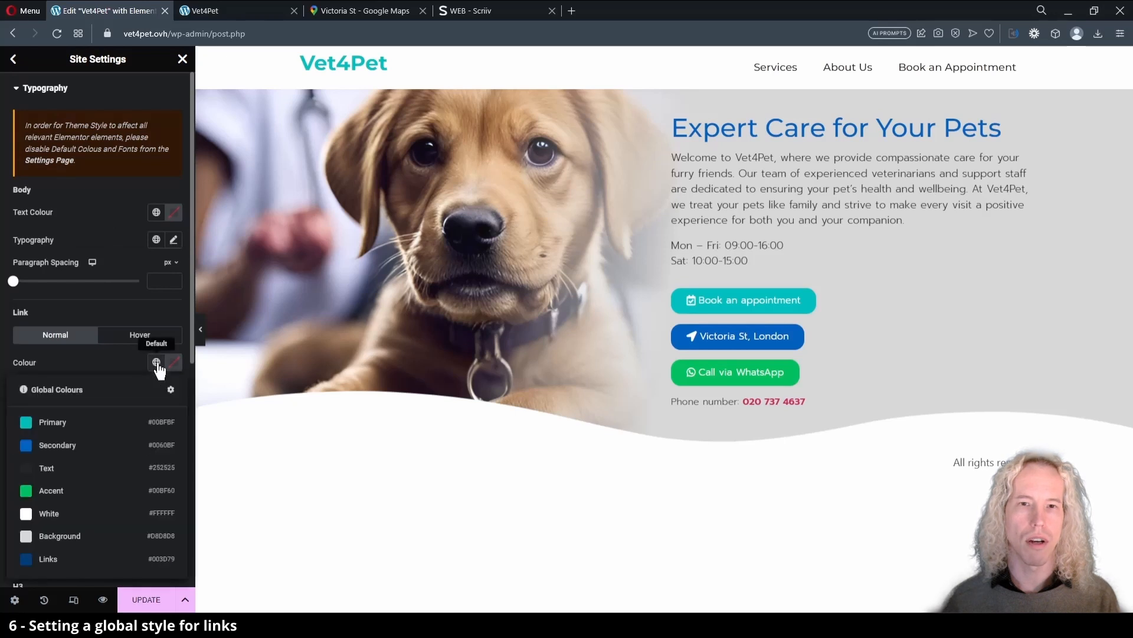
mouse_move(80, 579)
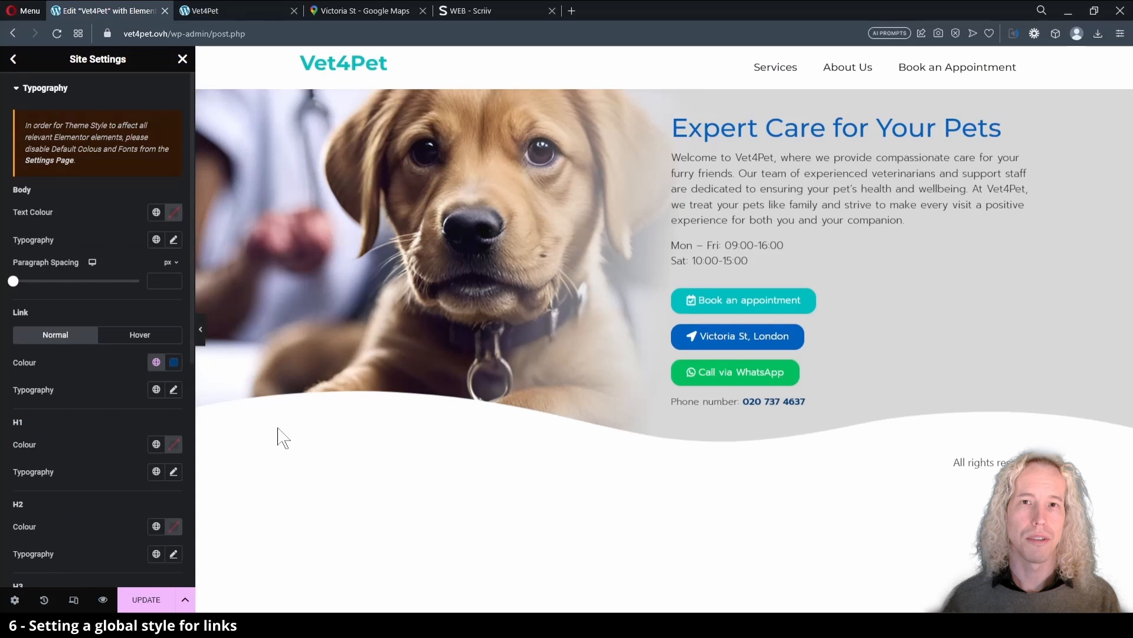
- Save the site settings and return to the settings overview
left_click(145, 599)
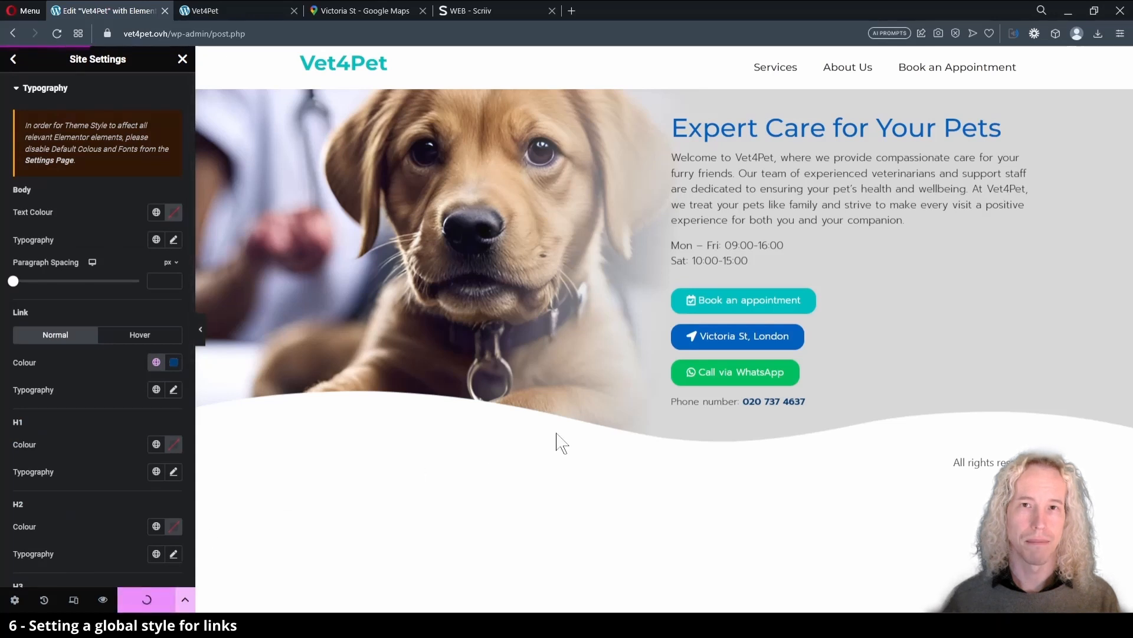
left_click(145, 599)
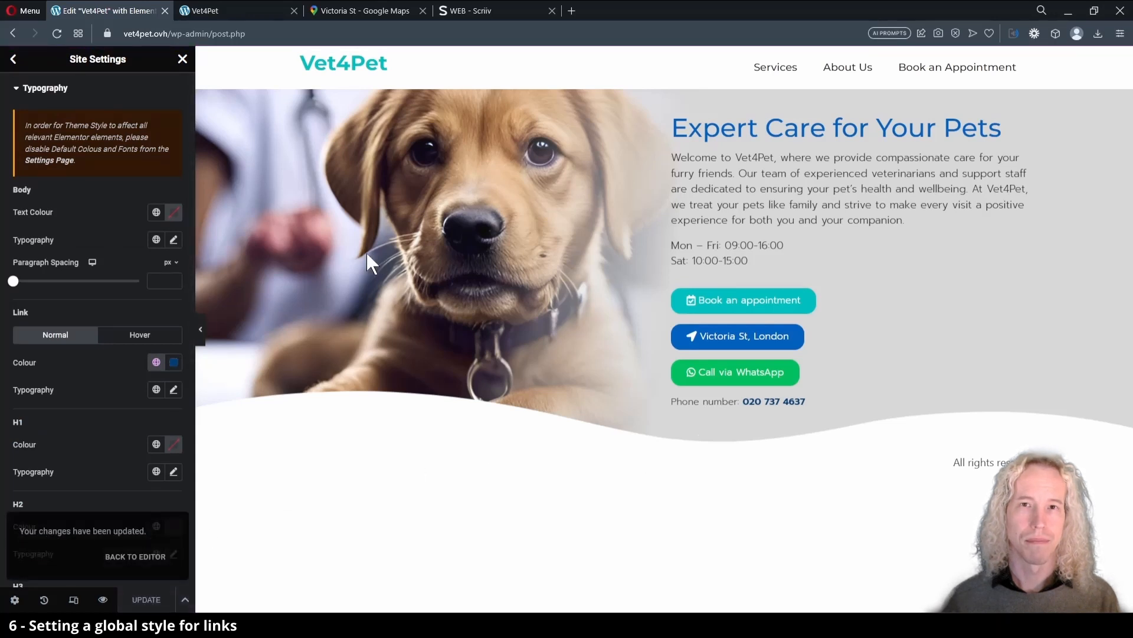
left_click(13, 59)
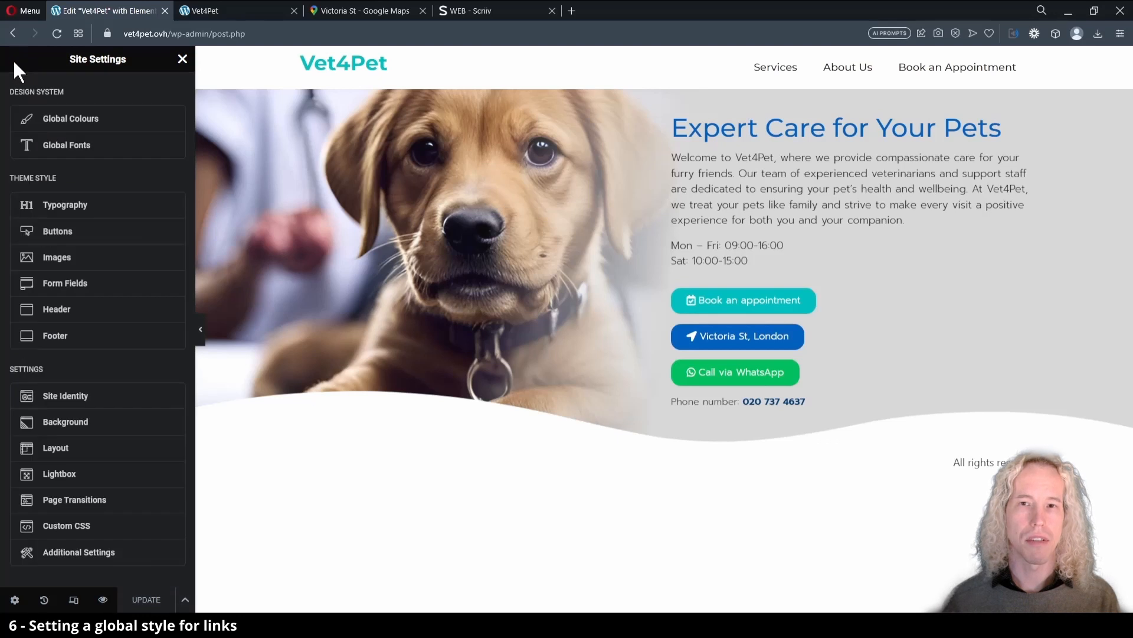